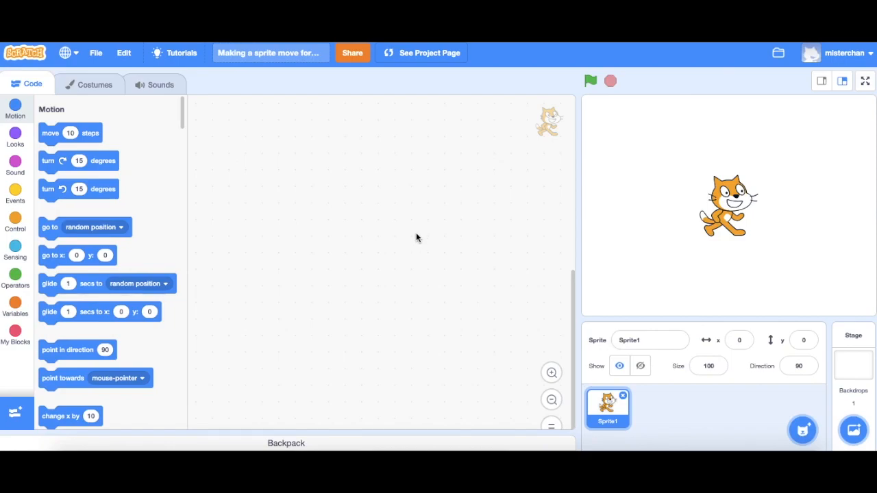
mouse_move(356, 197)
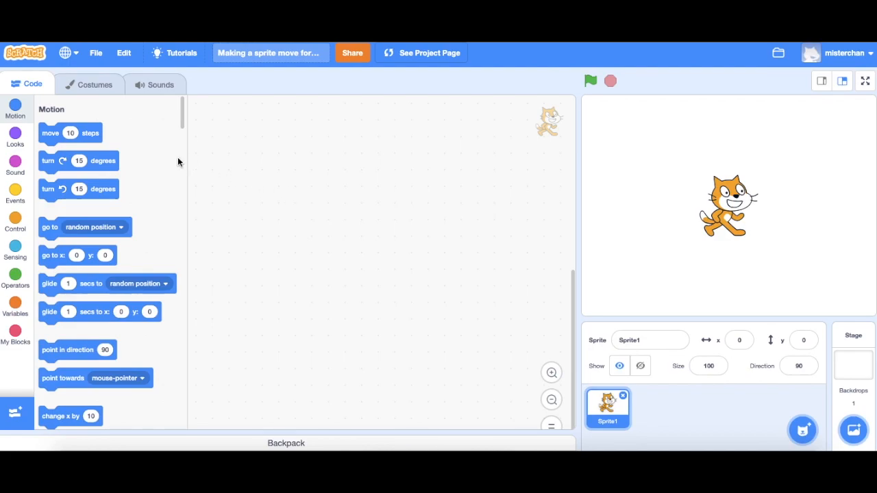
mouse_move(115, 145)
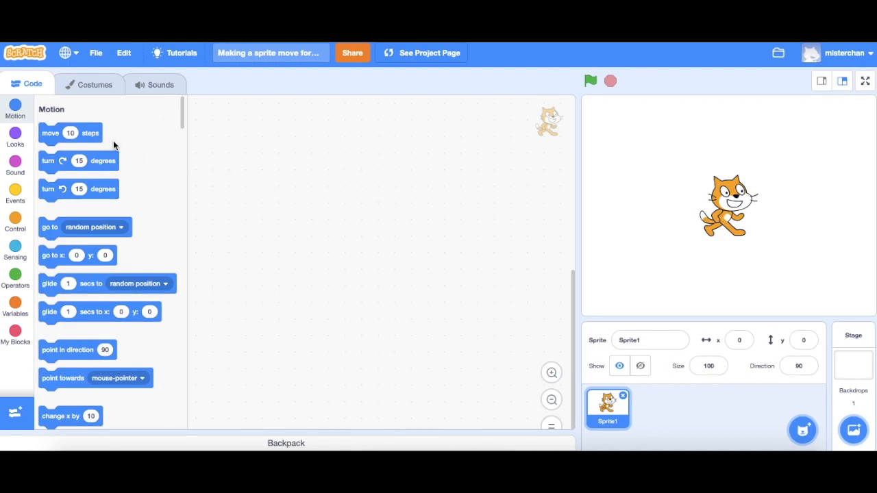
mouse_move(142, 157)
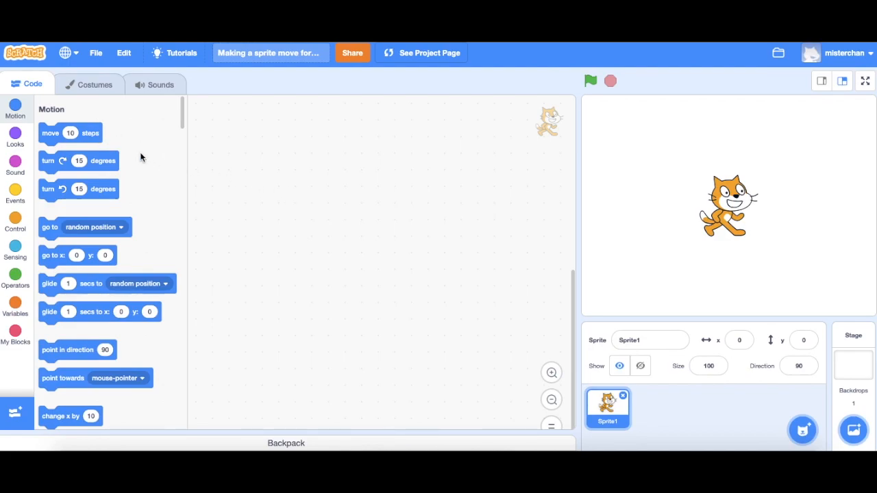
Place a 'move 10 steps' block in the script area and run it, nudging the cat to x 10.
drag(49, 133, 269, 181)
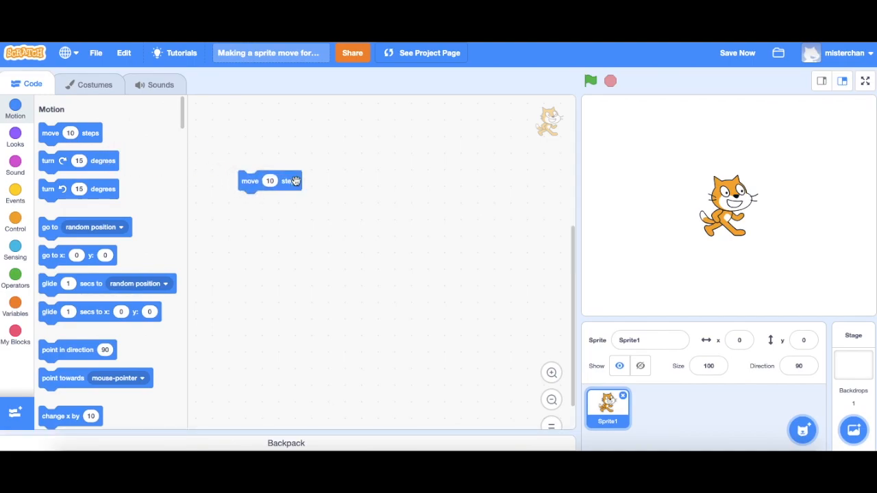
click(250, 181)
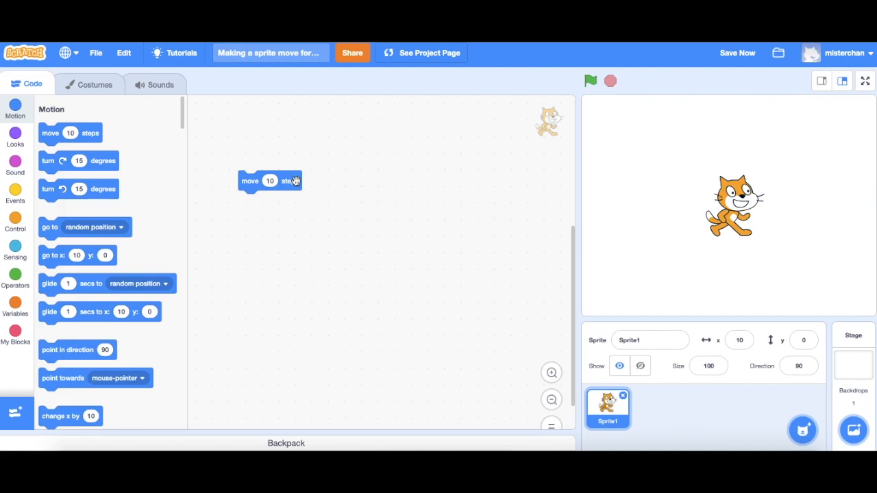
mouse_move(683, 225)
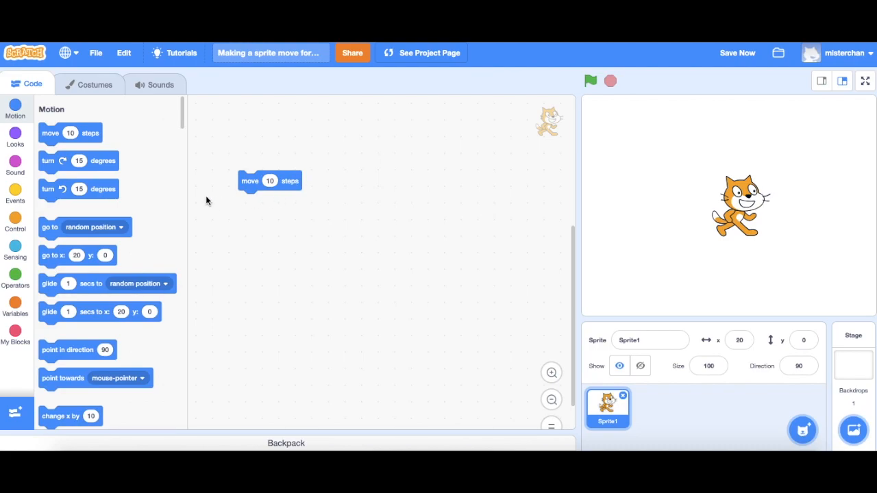
mouse_move(33, 200)
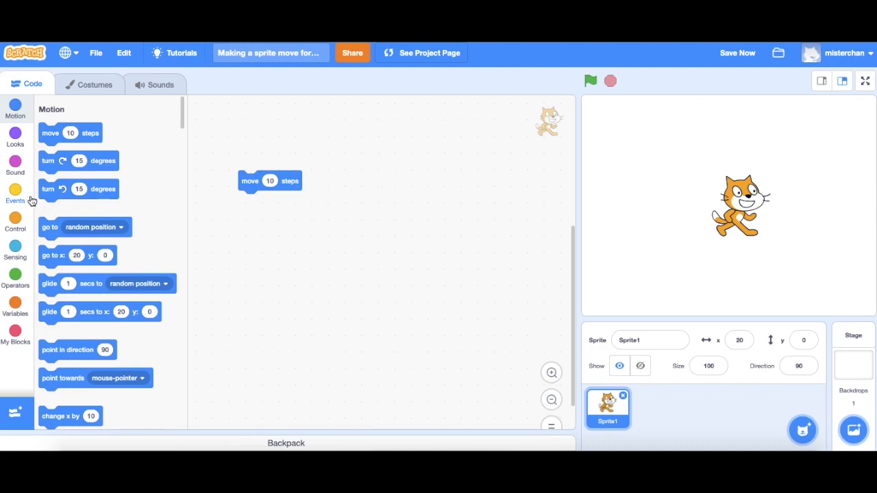
Snap a 'when green flag clicked' block above the move block and start the project.
click(15, 195)
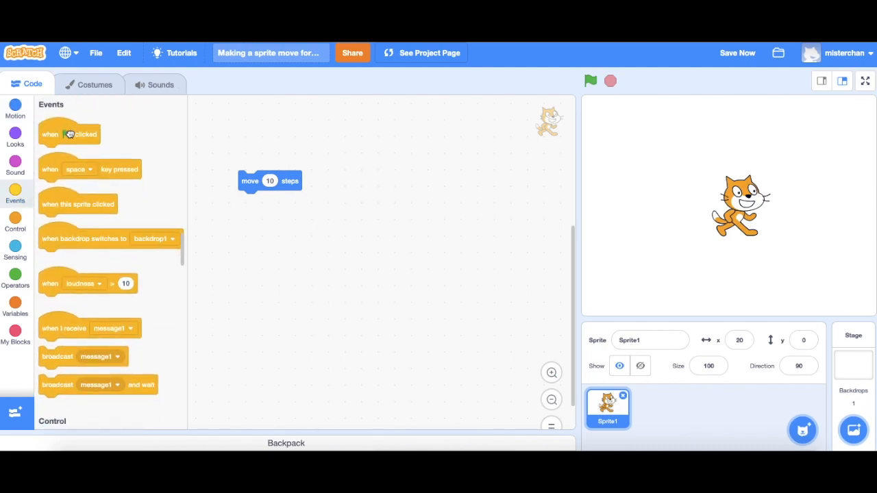
drag(68, 135, 196, 147)
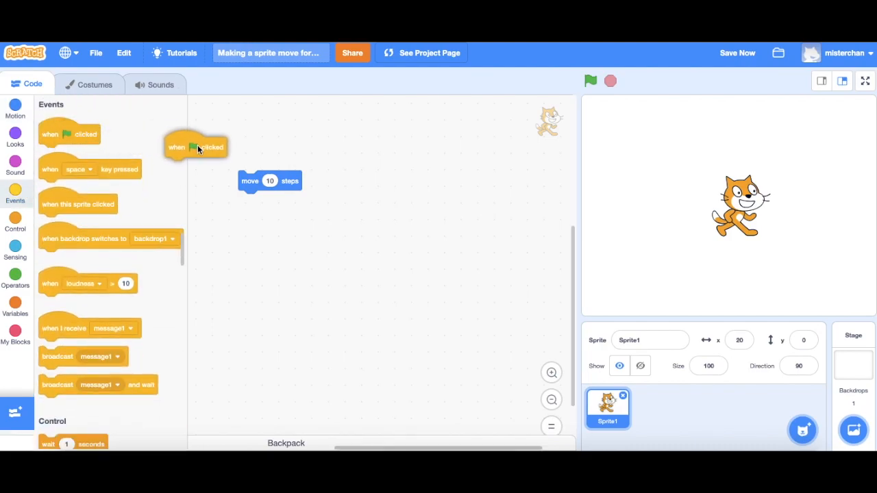
drag(195, 146, 260, 157)
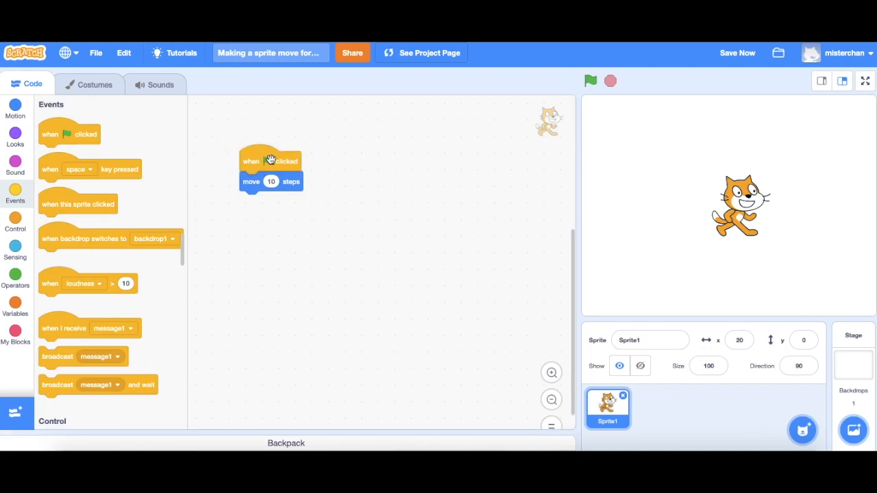
mouse_move(487, 181)
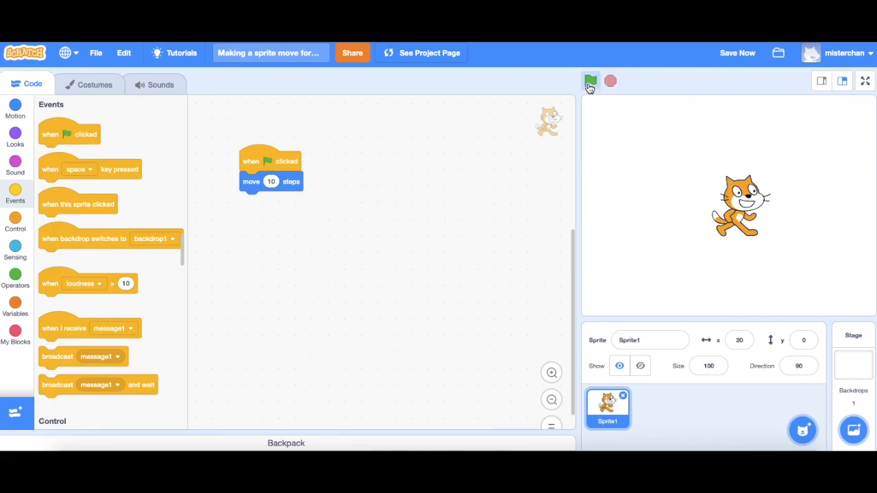
click(589, 82)
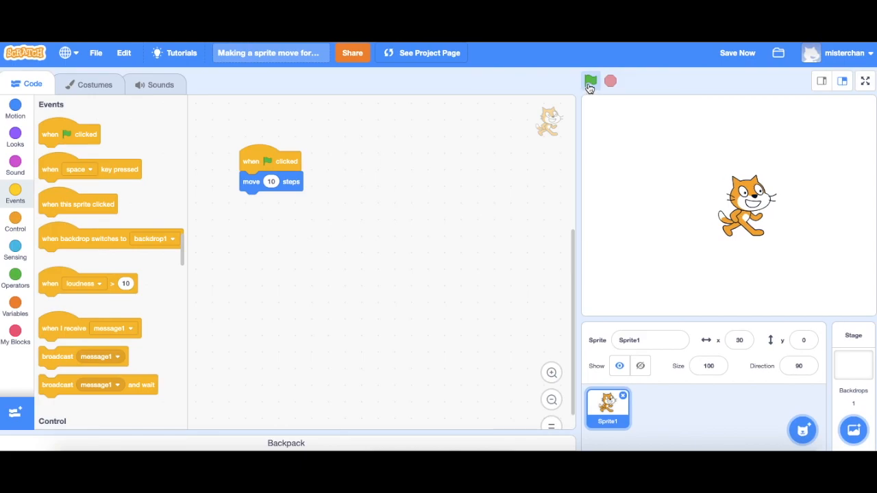
mouse_move(437, 205)
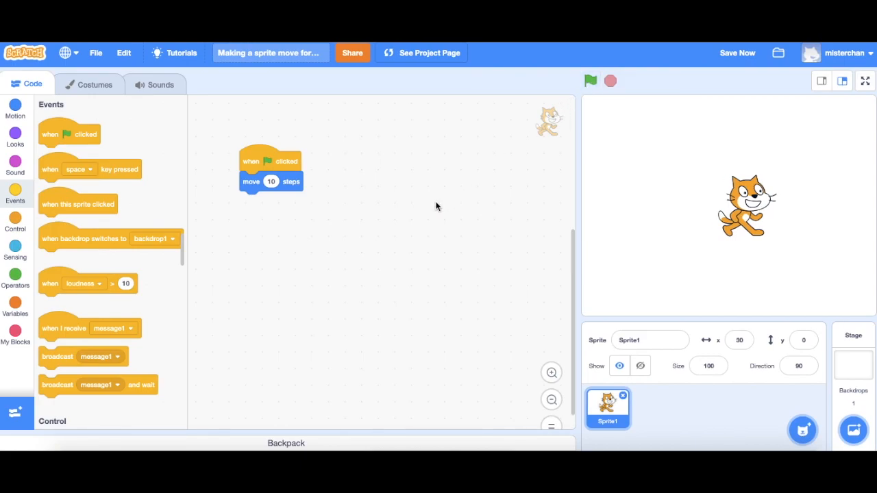
Change the move block's step count to 60 and run the script so the cat jumps right.
click(271, 181)
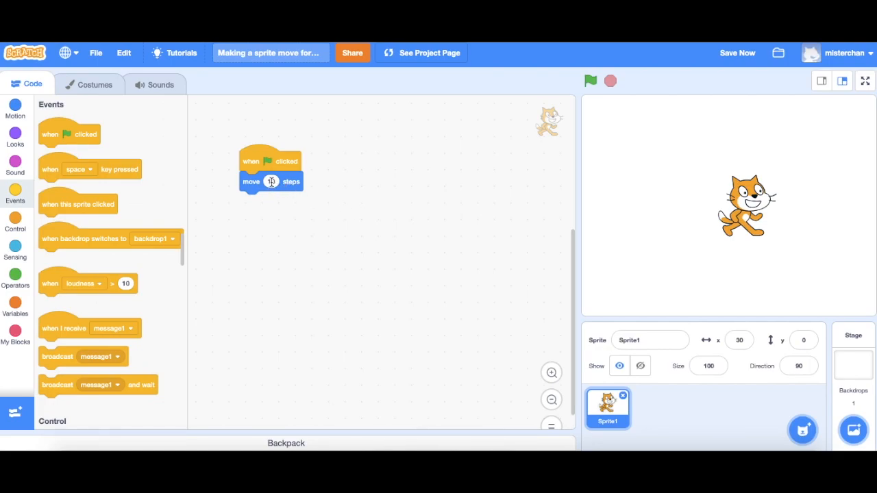
click(272, 181)
text(60)
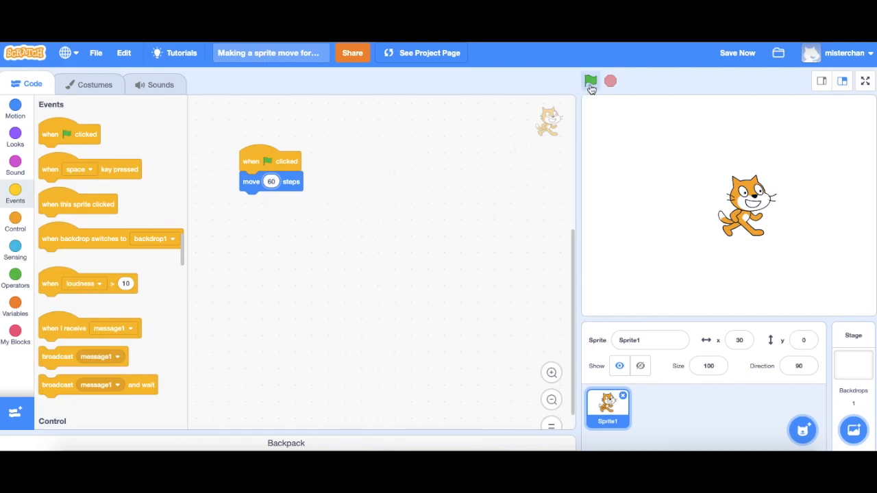
click(589, 80)
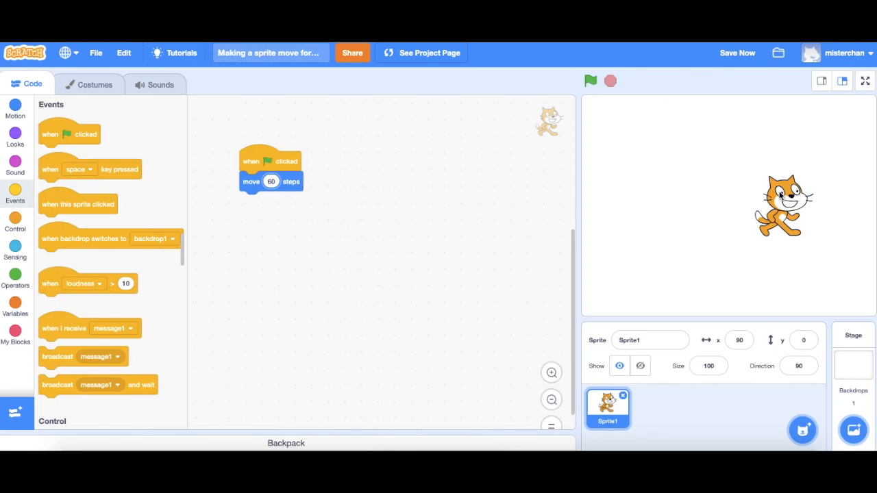
Set the move block to -60 steps and run the script so the cat moves left to x -60.
click(589, 81)
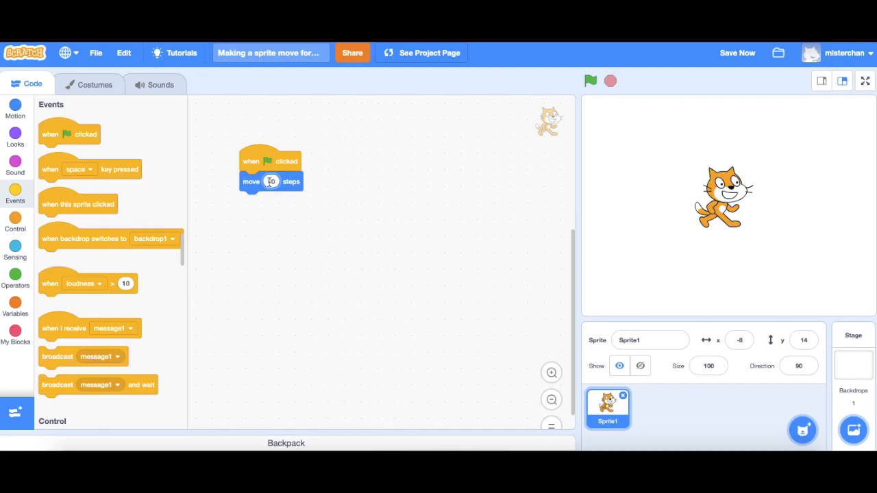
text(60)
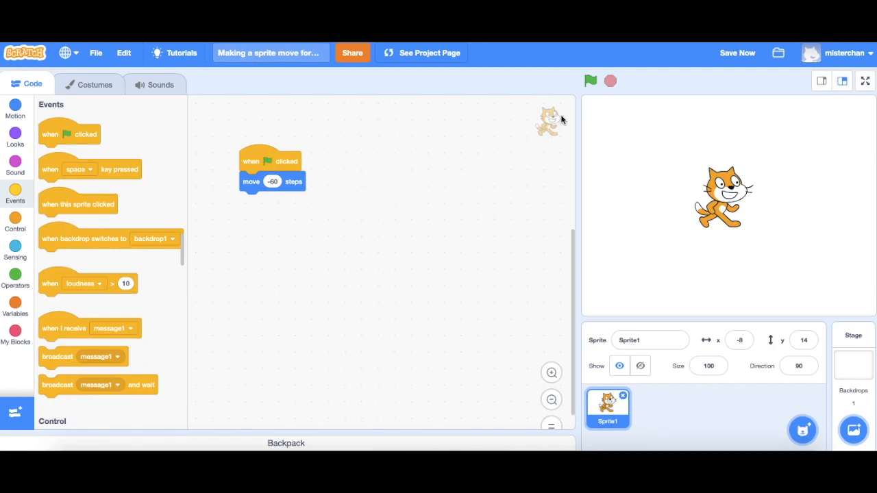
click(589, 81)
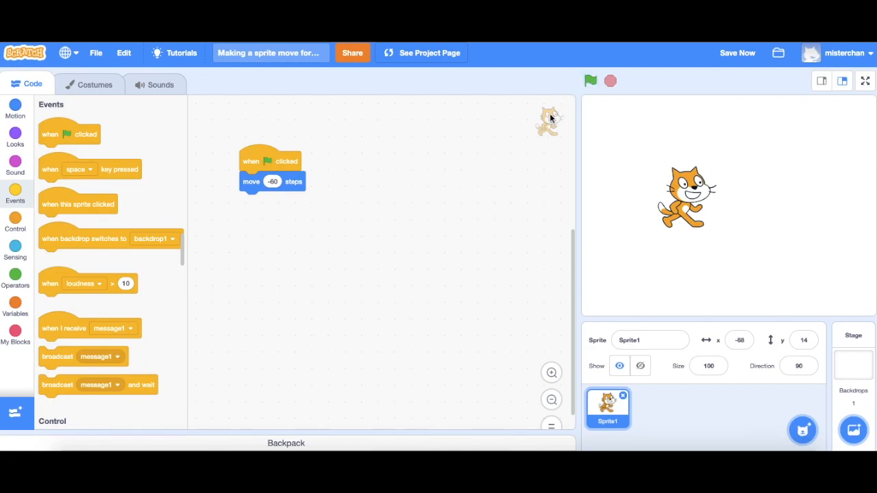